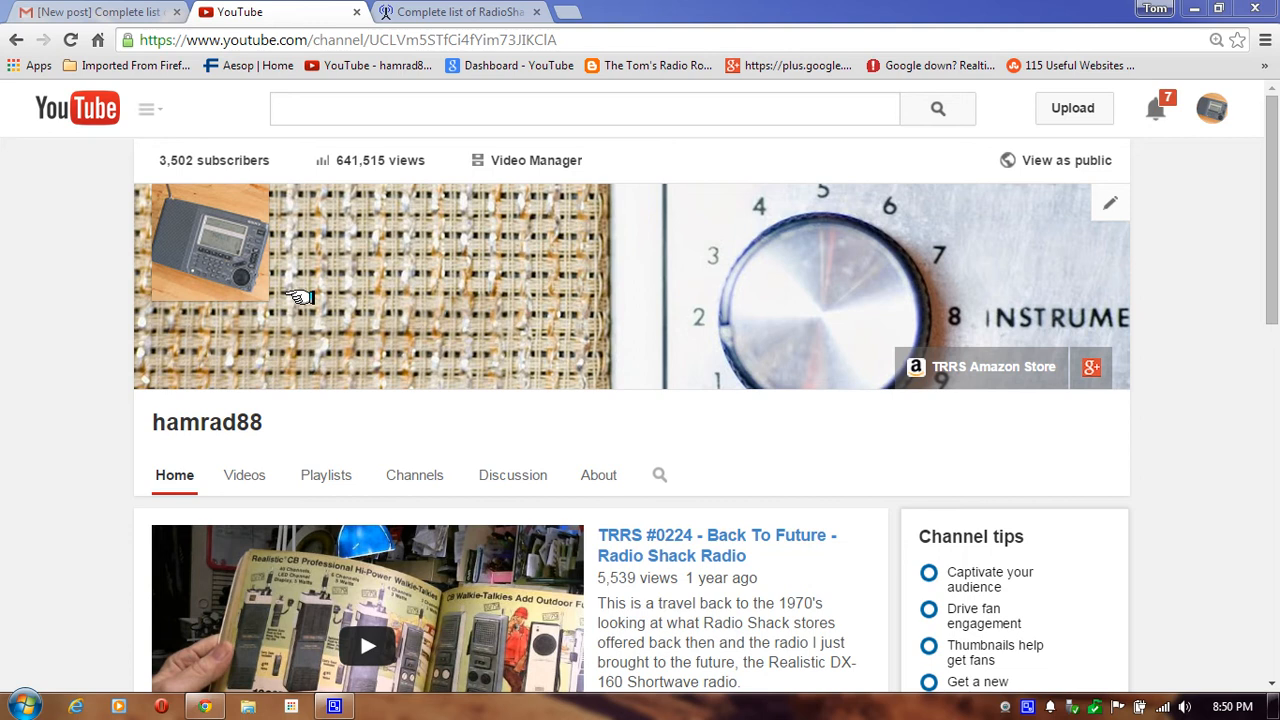
mouse_move(1156, 226)
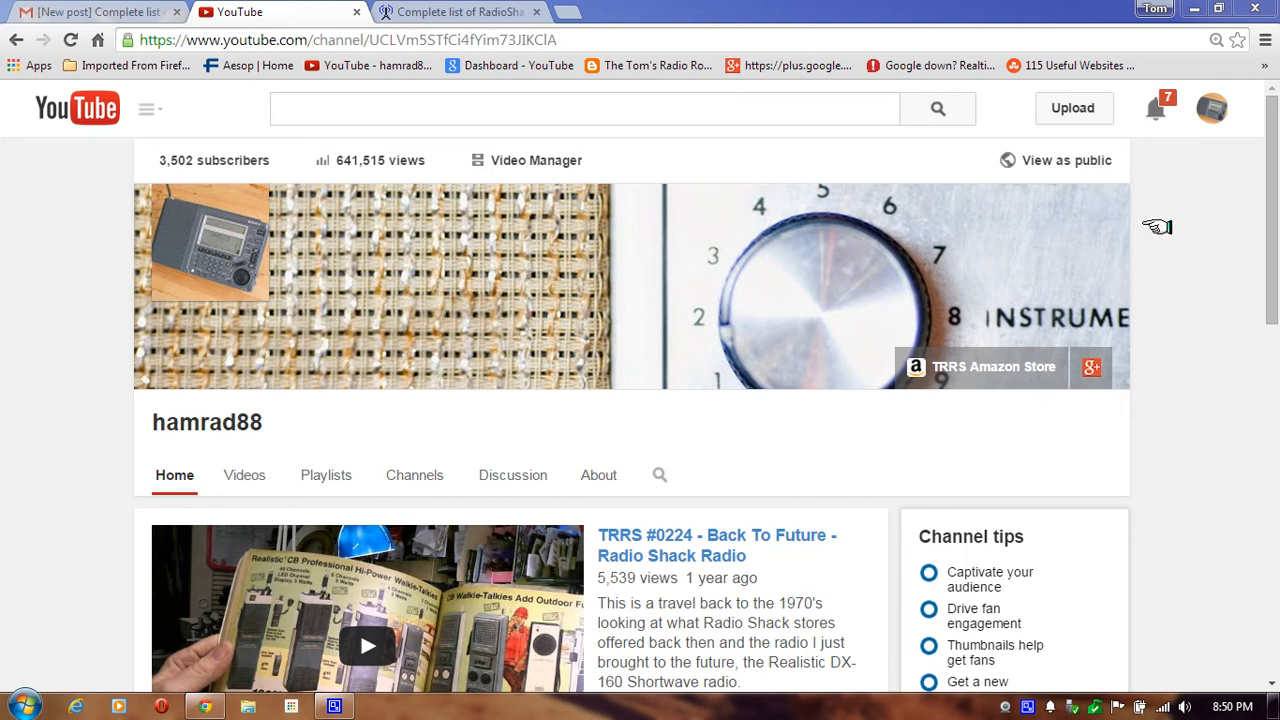
mouse_move(1266, 247)
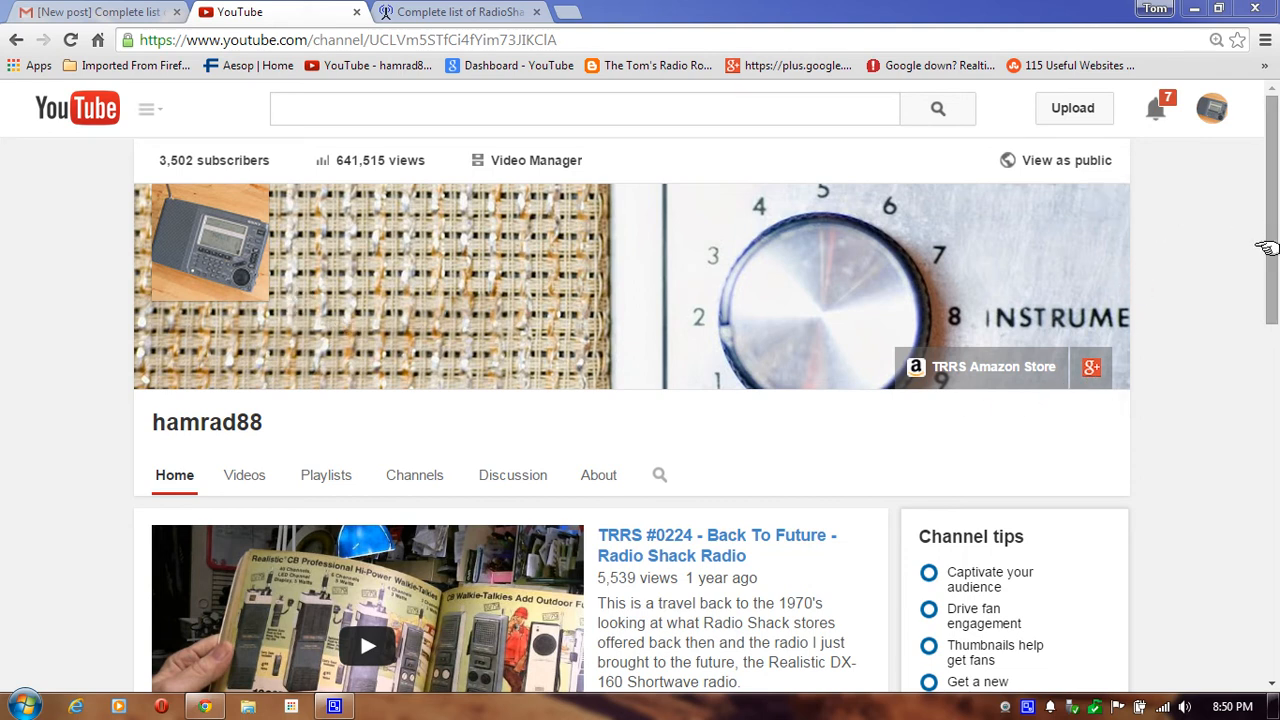
Look over the YouTube channel's uploads, then switch to the SWLing Post RadioShack closures article
scroll(down, 3)
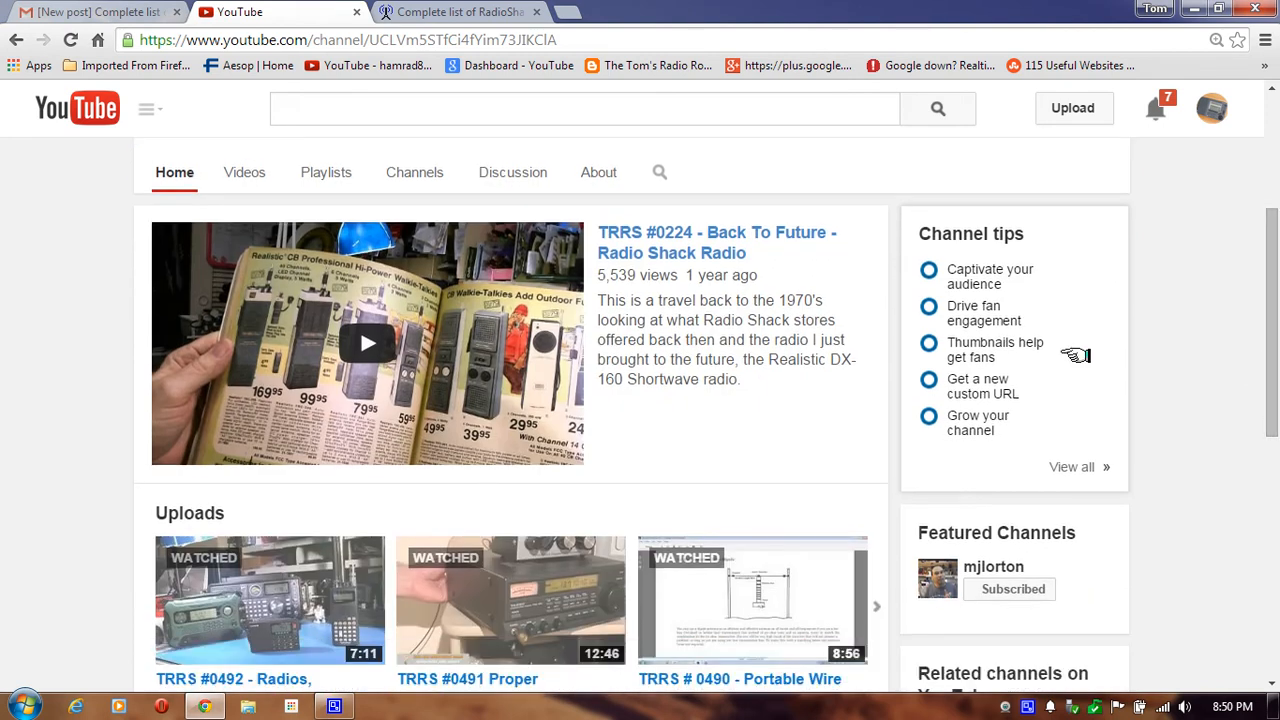
mouse_move(1175, 478)
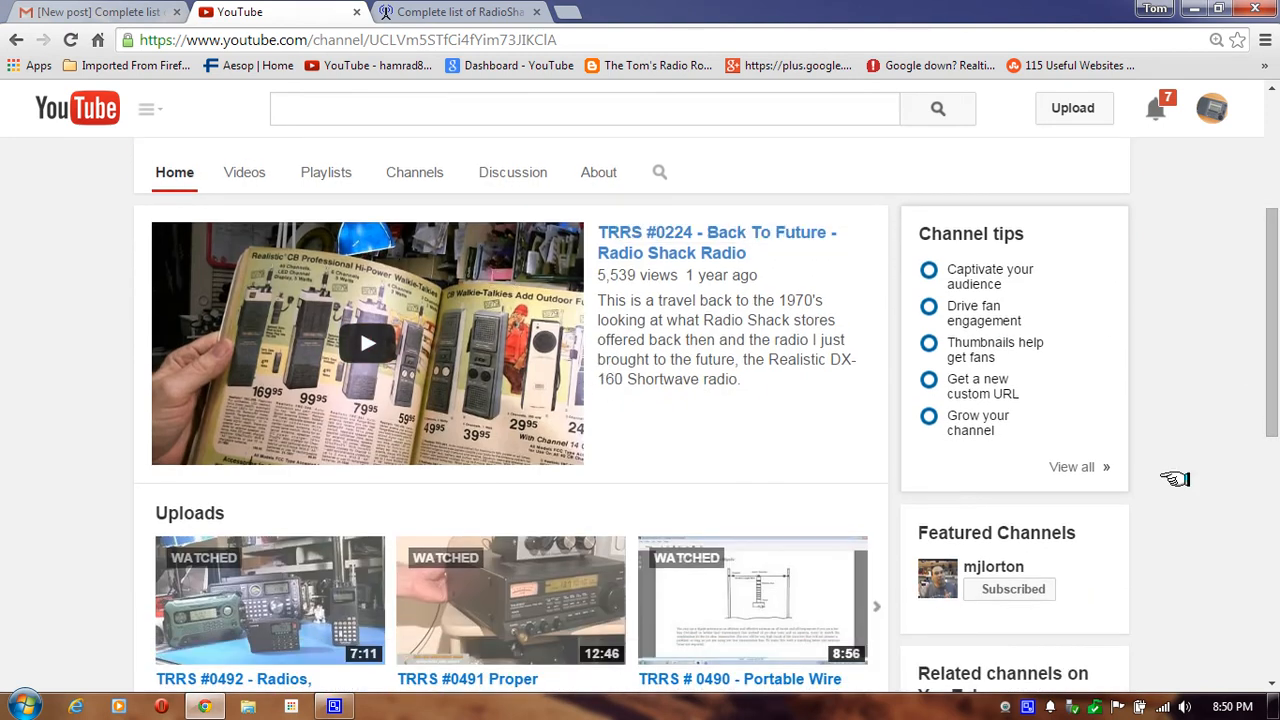
mouse_move(1128, 435)
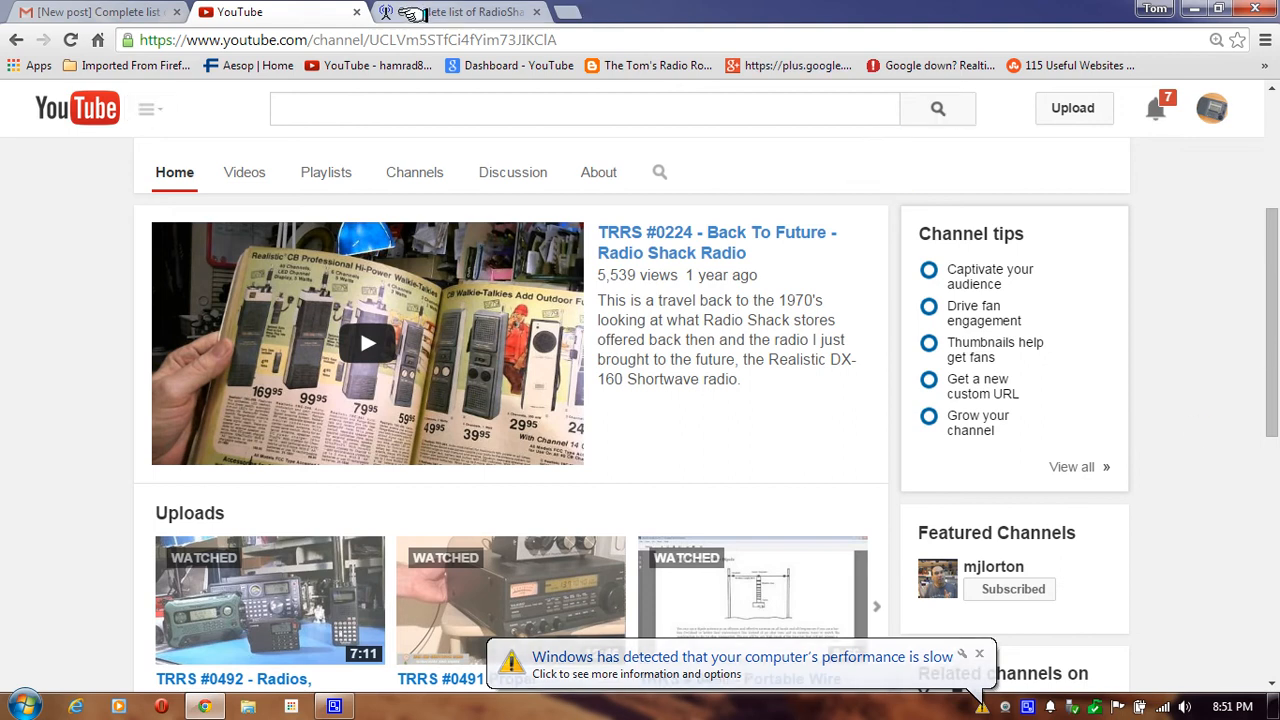
click(485, 11)
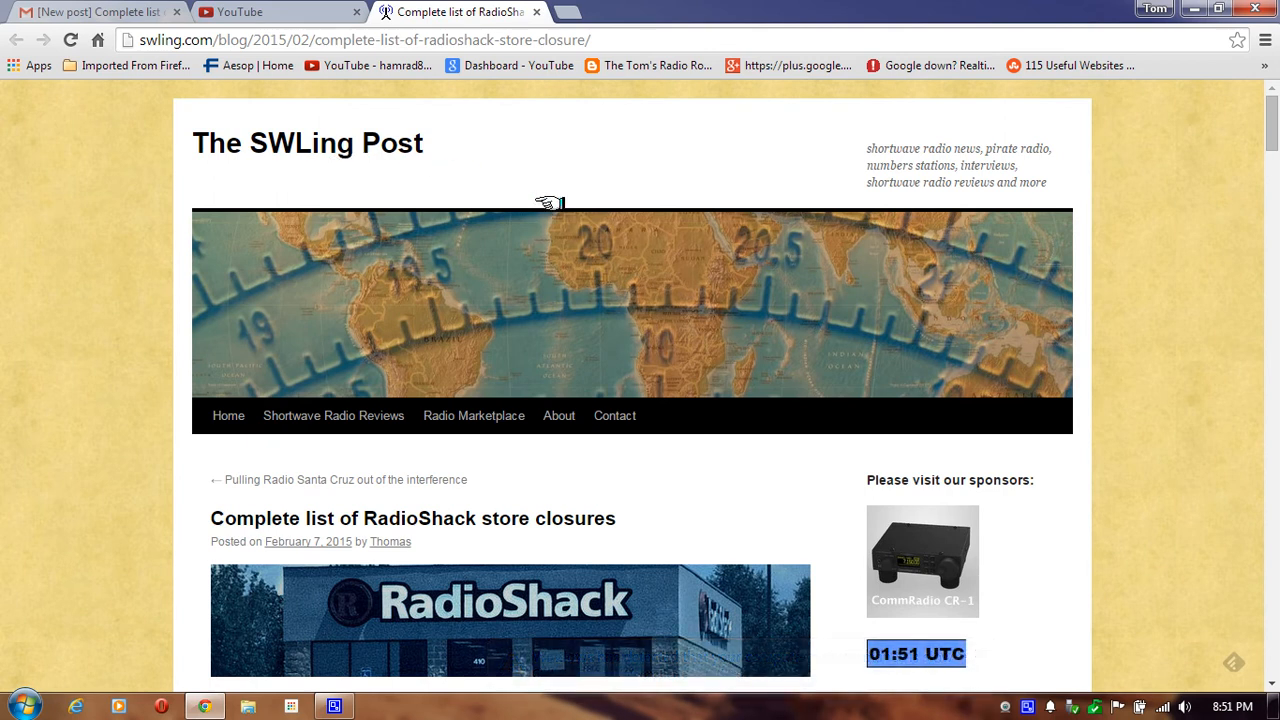
mouse_move(545, 397)
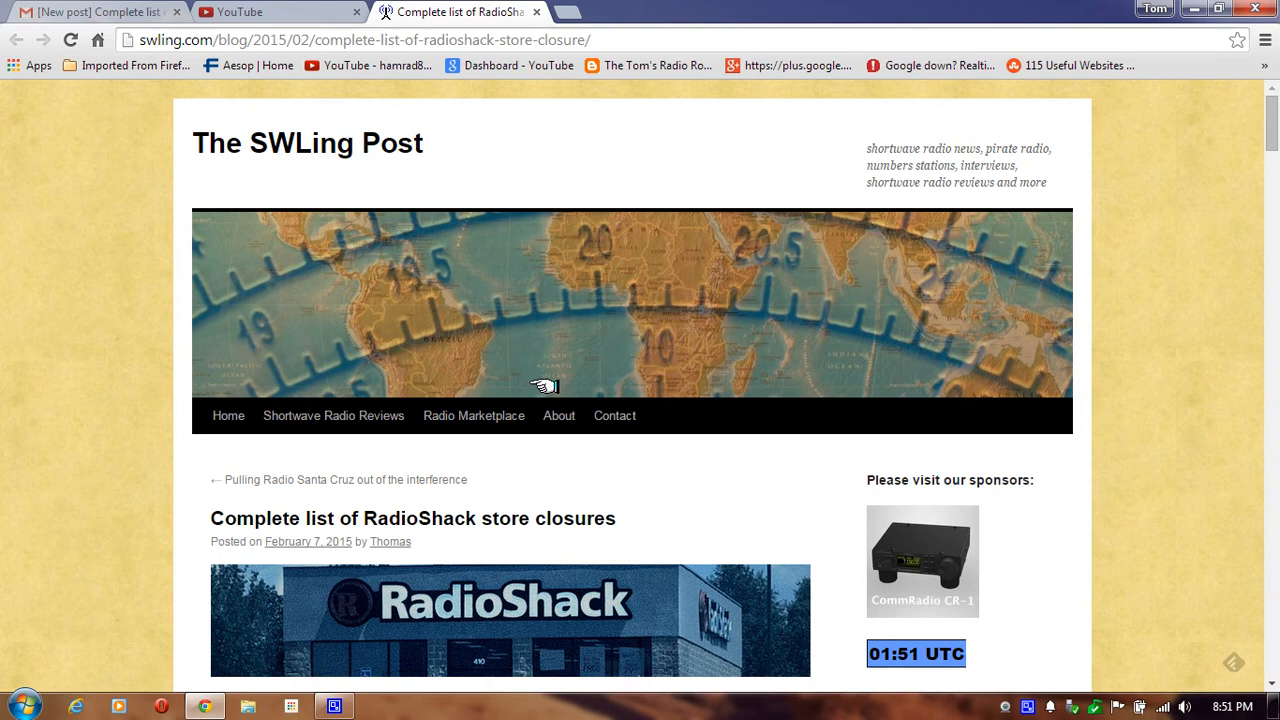
Scroll the article to the thank-you note and 'Click here to download (PDF)' link
scroll(down, 3)
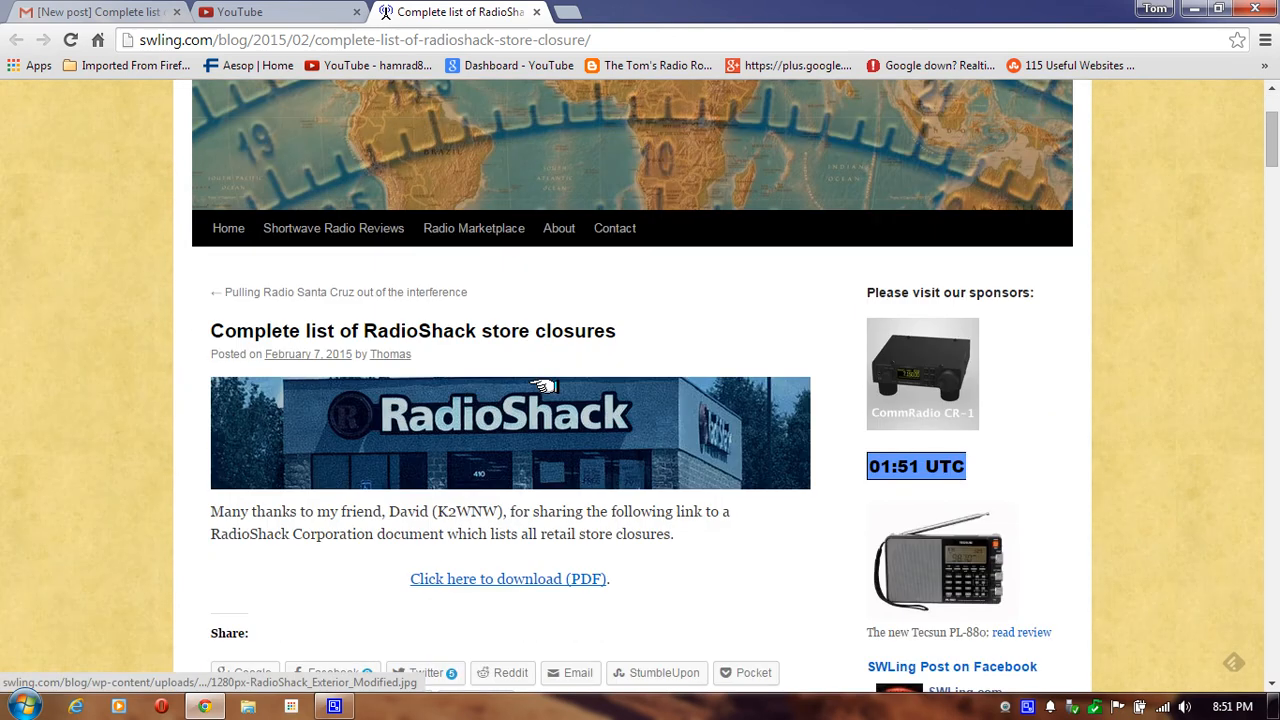
mouse_move(602, 432)
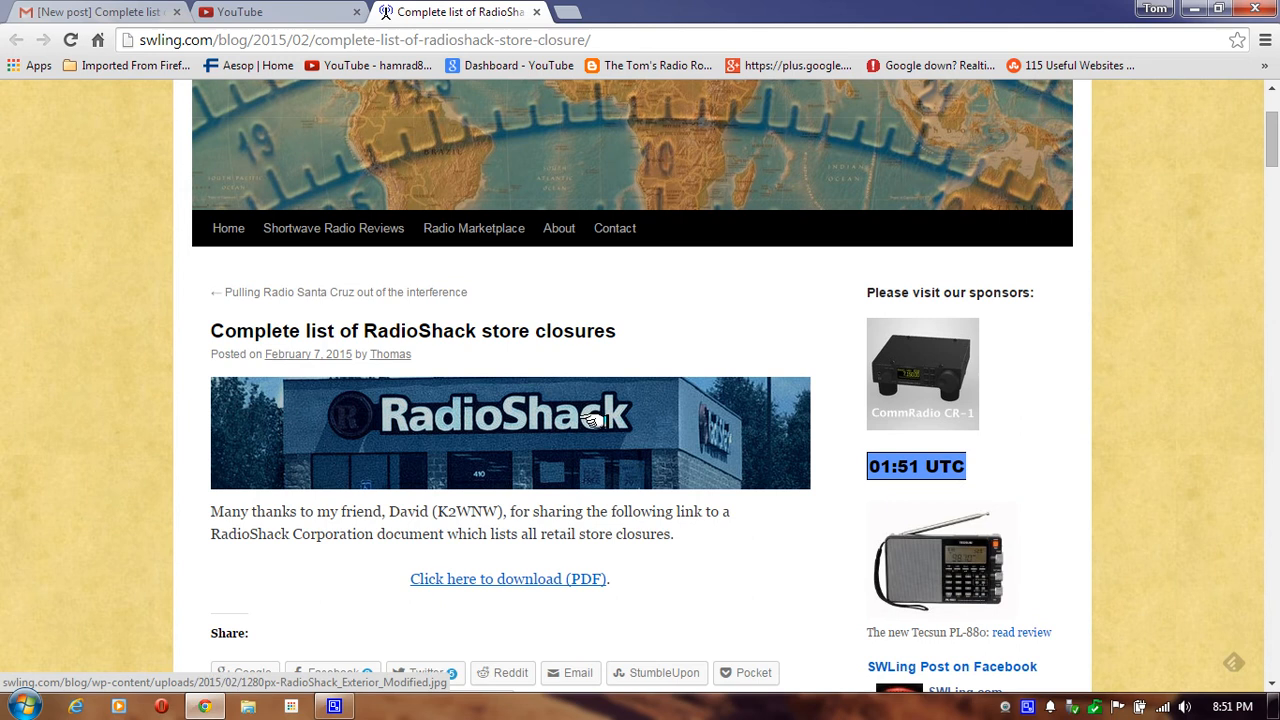
mouse_move(445, 580)
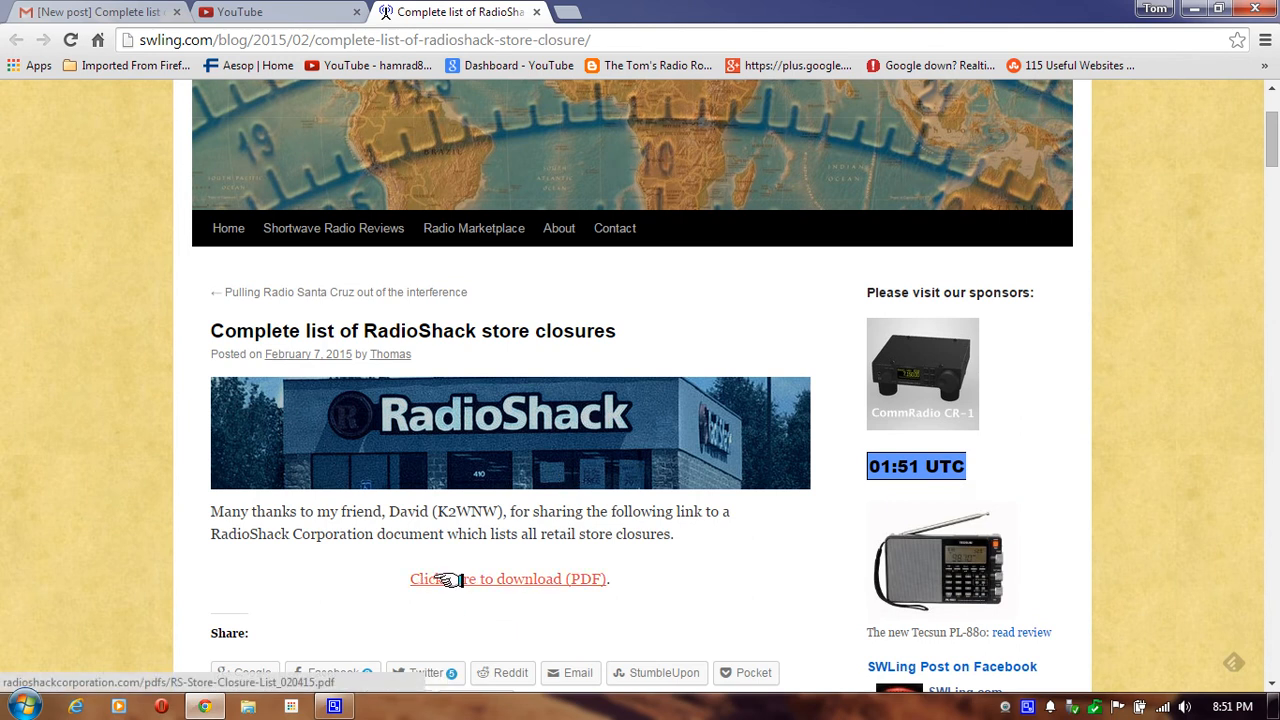